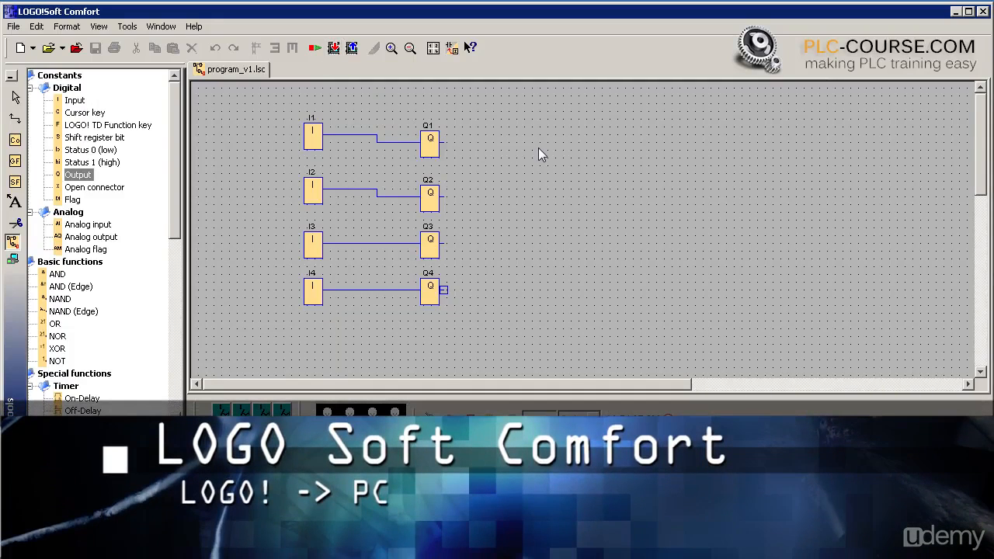
- Download the four-input, four-output program from the PC to the LOGO! and confirm
click(334, 48)
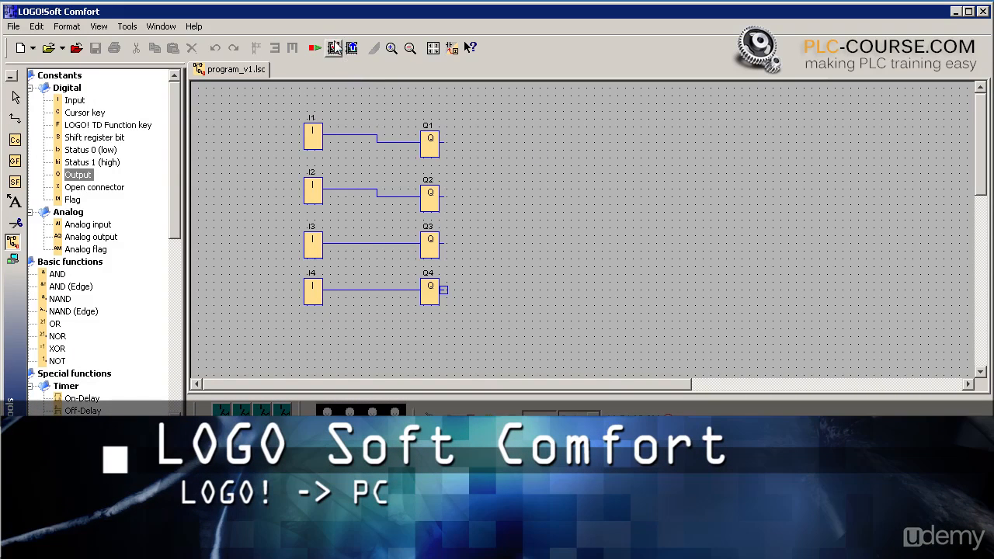
mouse_move(334, 48)
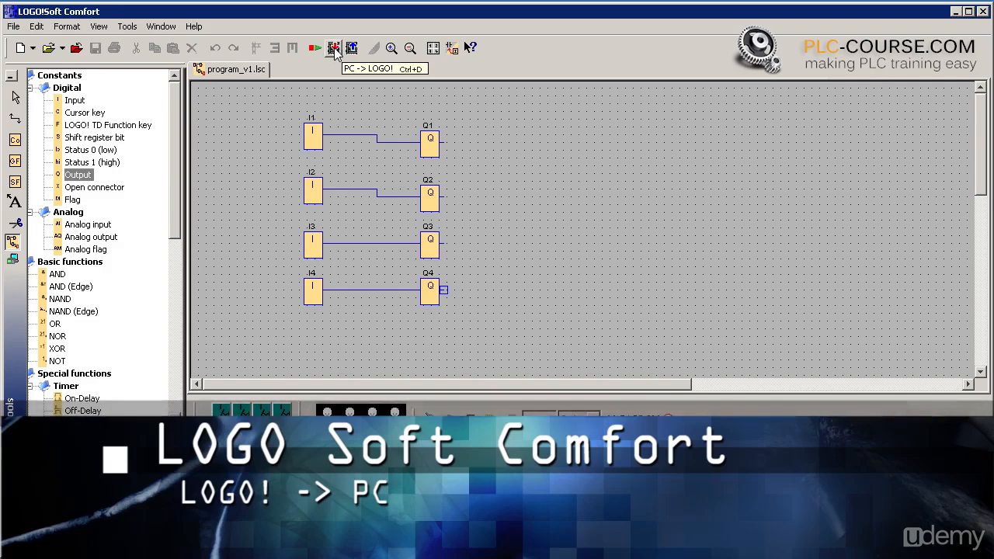
click(333, 48)
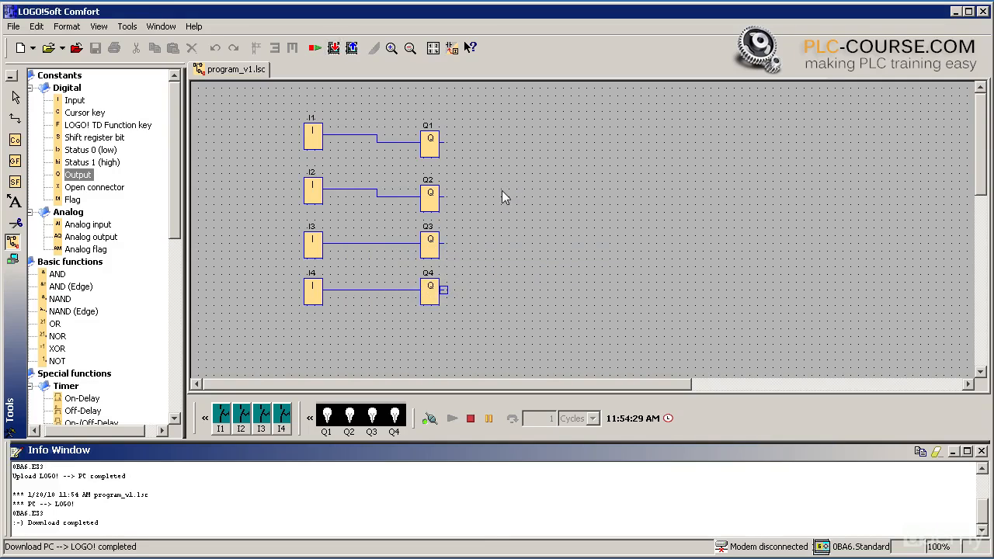
mouse_move(498, 194)
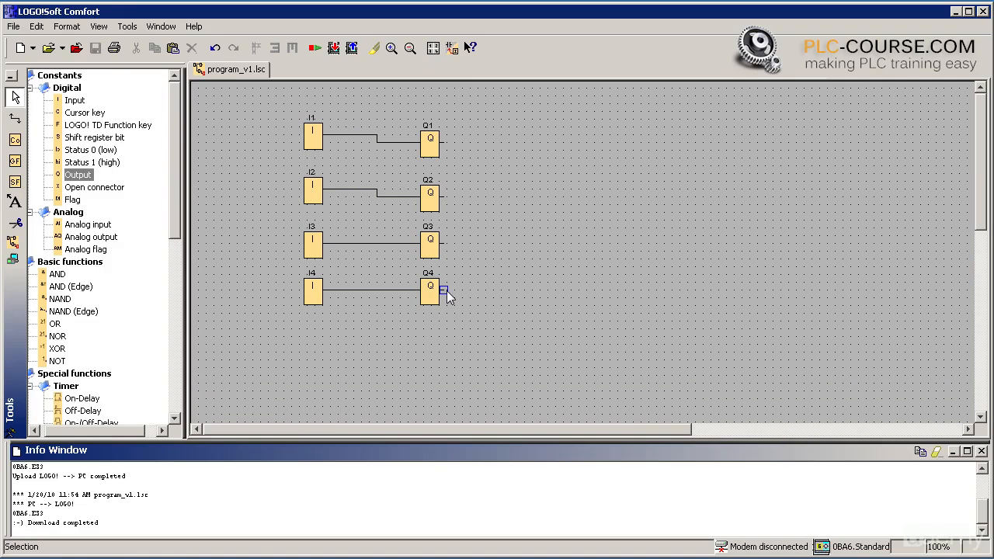
mouse_move(284, 280)
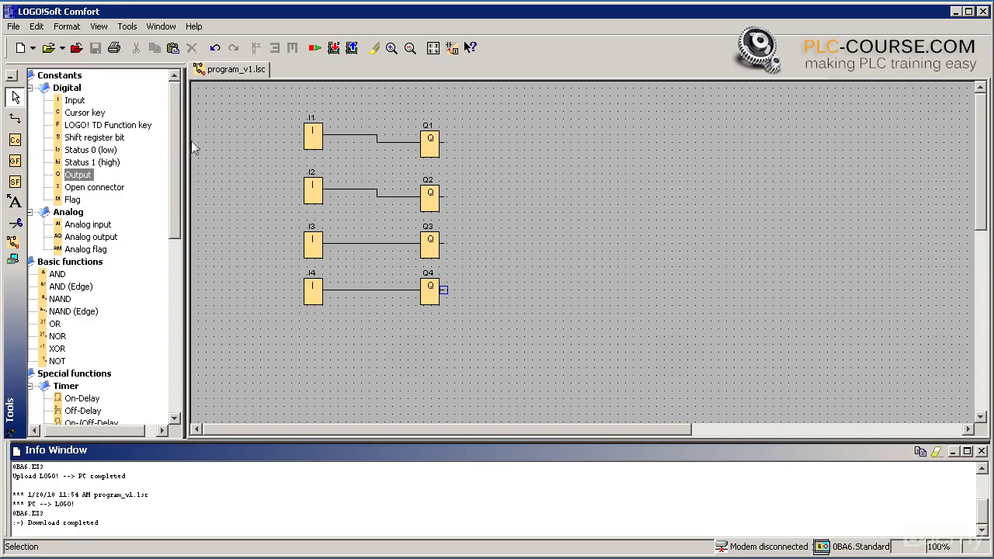
mouse_move(14, 260)
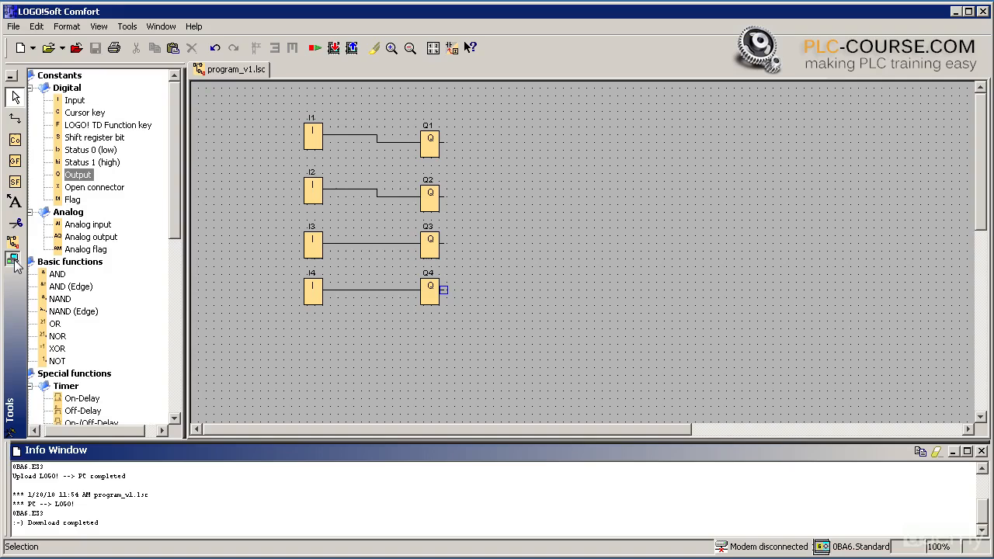
- Switch the program into Online Test mode against the connected LOGO!
click(13, 259)
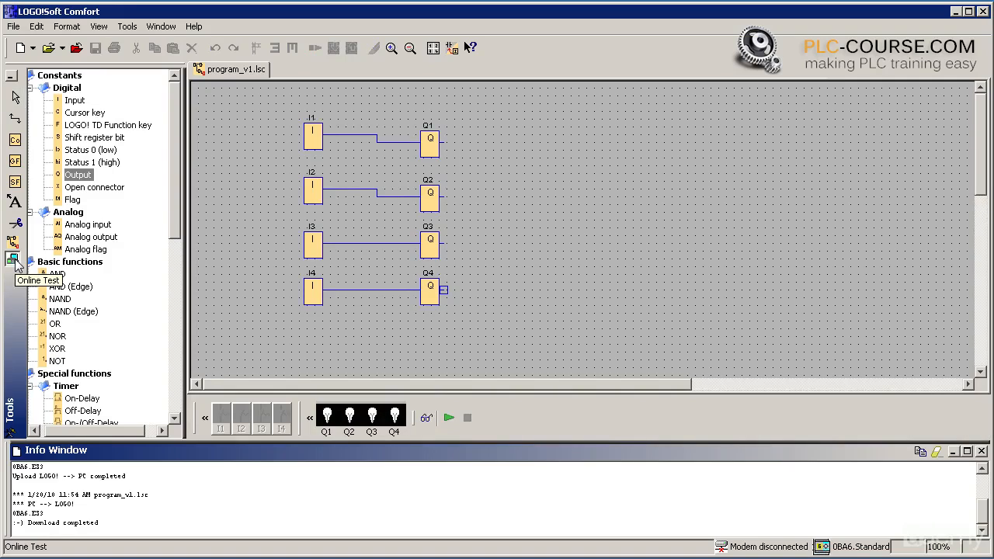
mouse_move(449, 417)
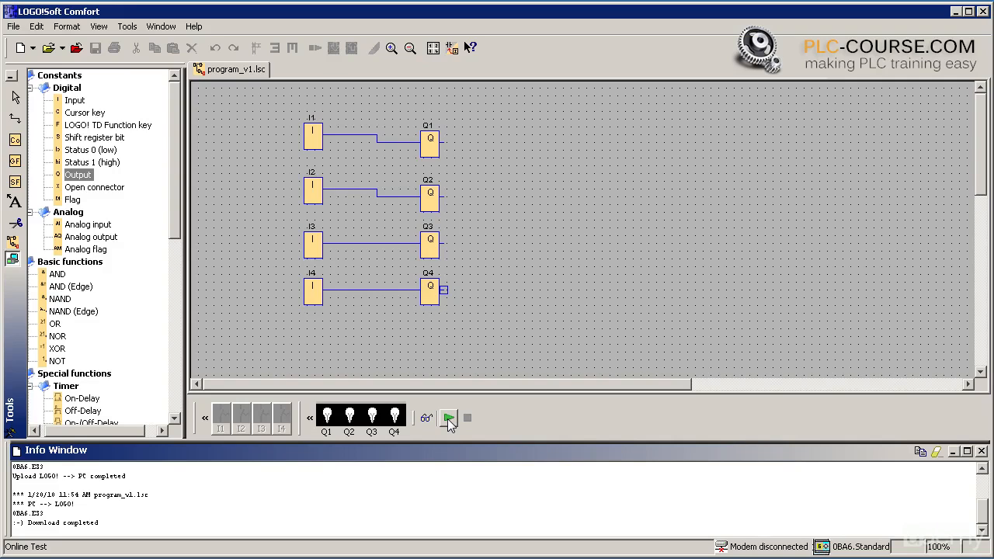
- Put the LOGO! into Run mode and enable monitoring of the program
click(448, 419)
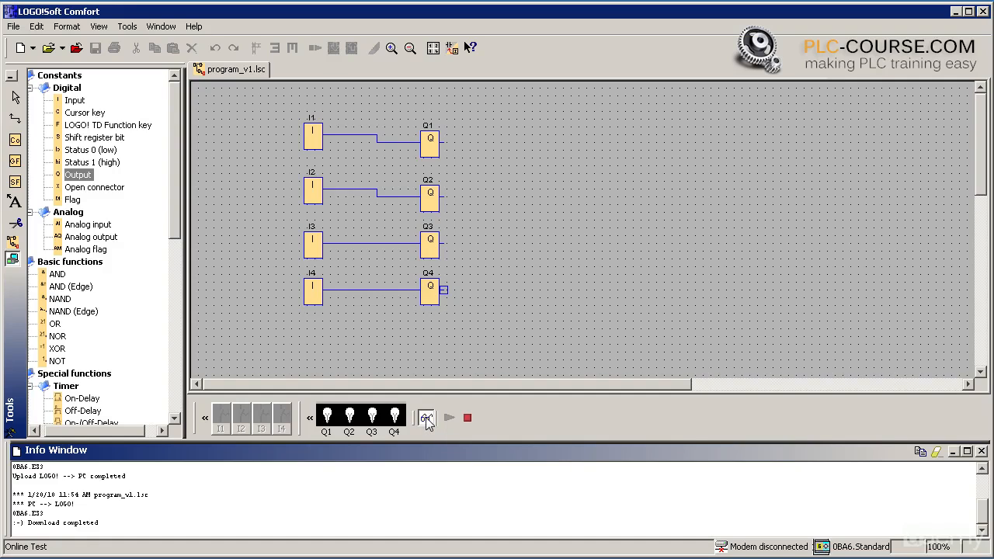
mouse_move(495, 414)
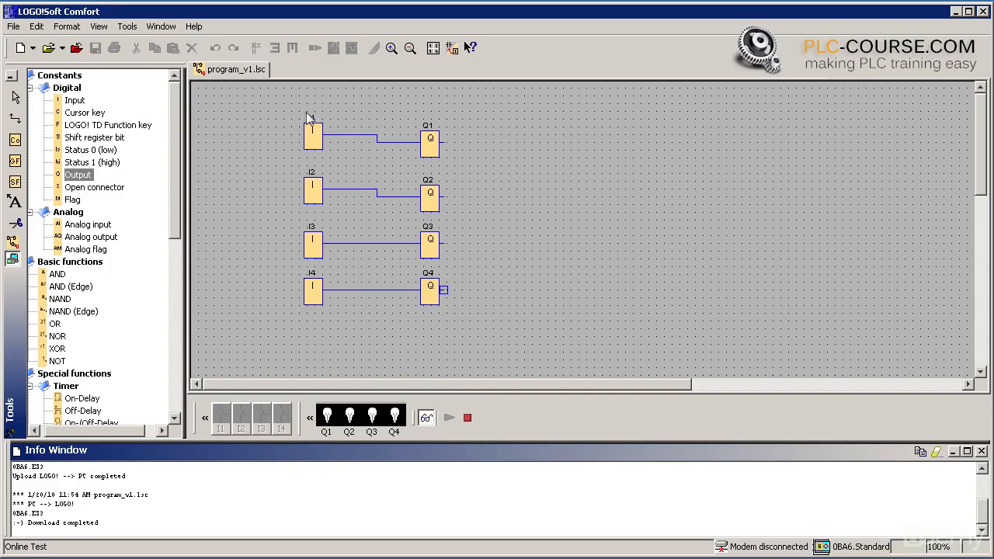
mouse_move(512, 367)
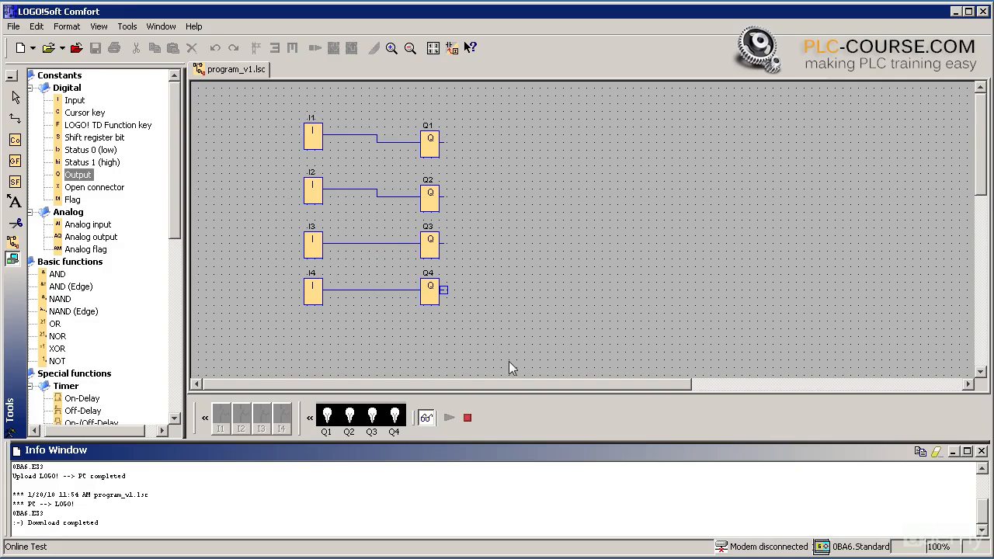
click(312, 291)
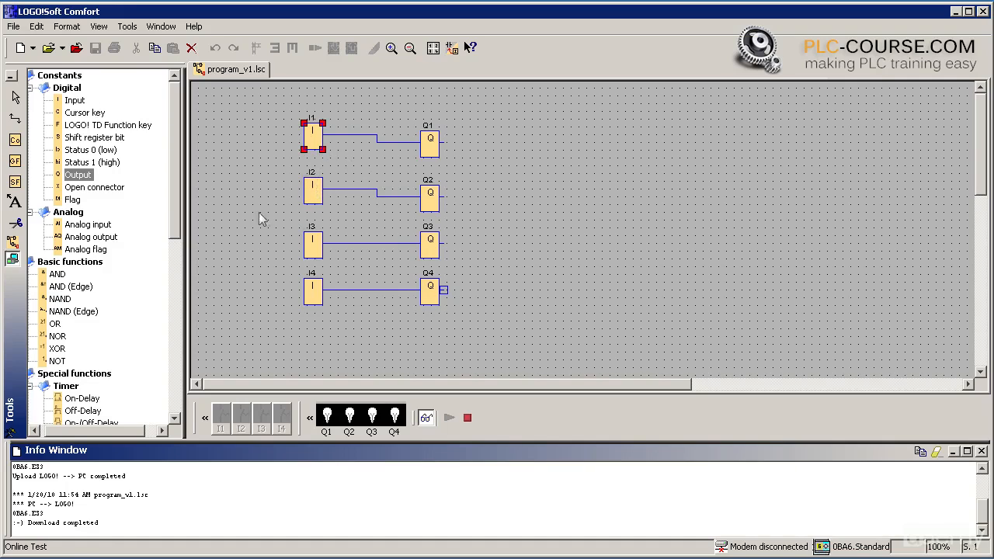
click(312, 245)
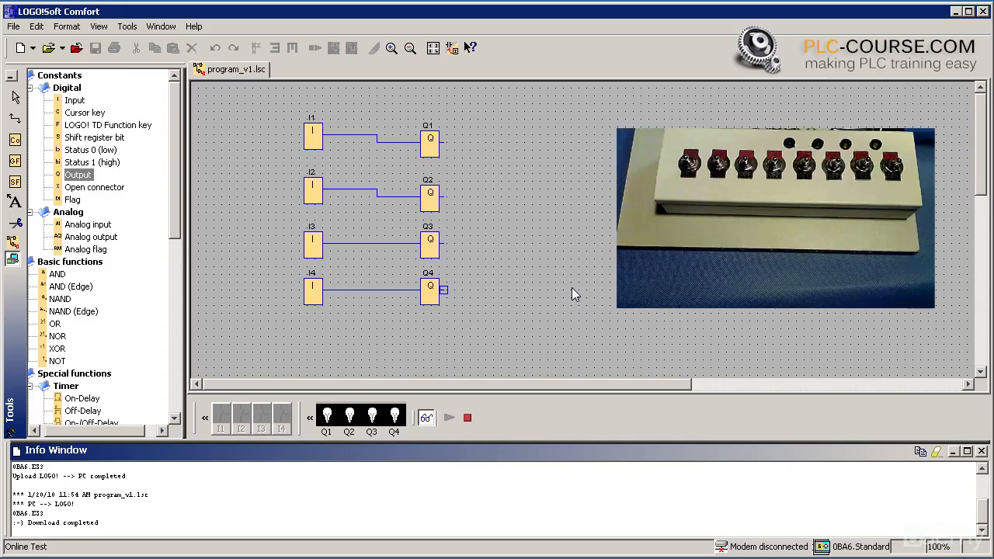
mouse_move(509, 264)
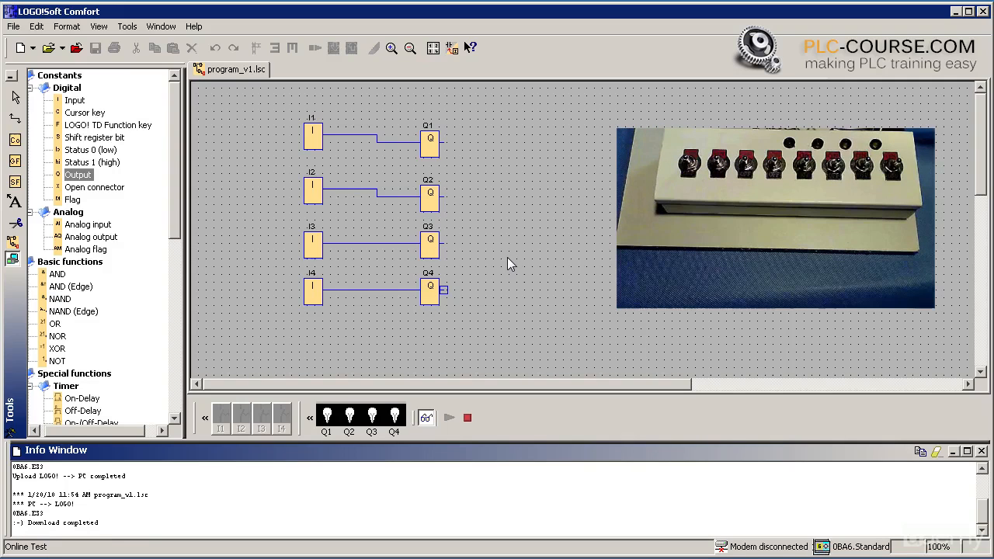
mouse_move(528, 262)
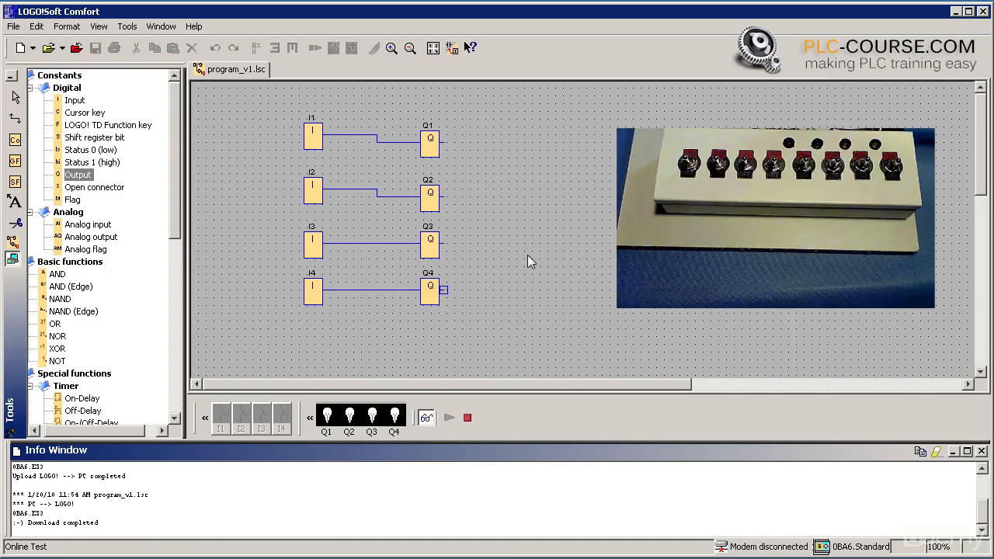
mouse_move(483, 443)
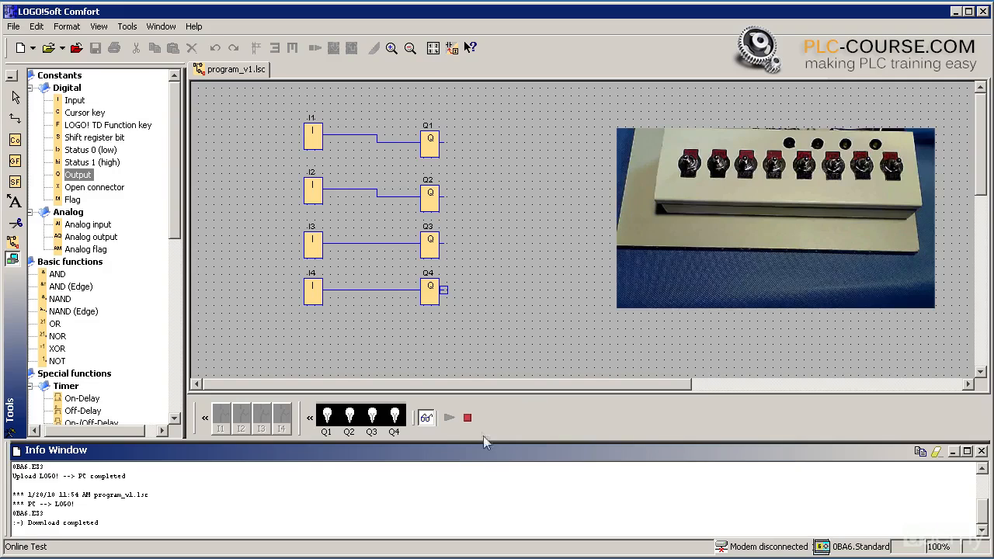
mouse_move(468, 418)
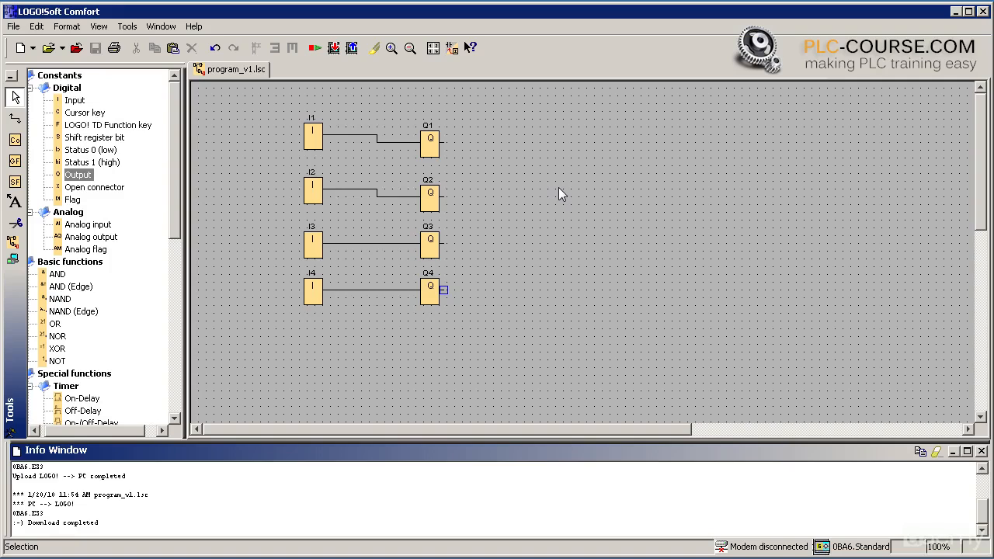
- Select the Q1 output block after stopping the online test
click(430, 135)
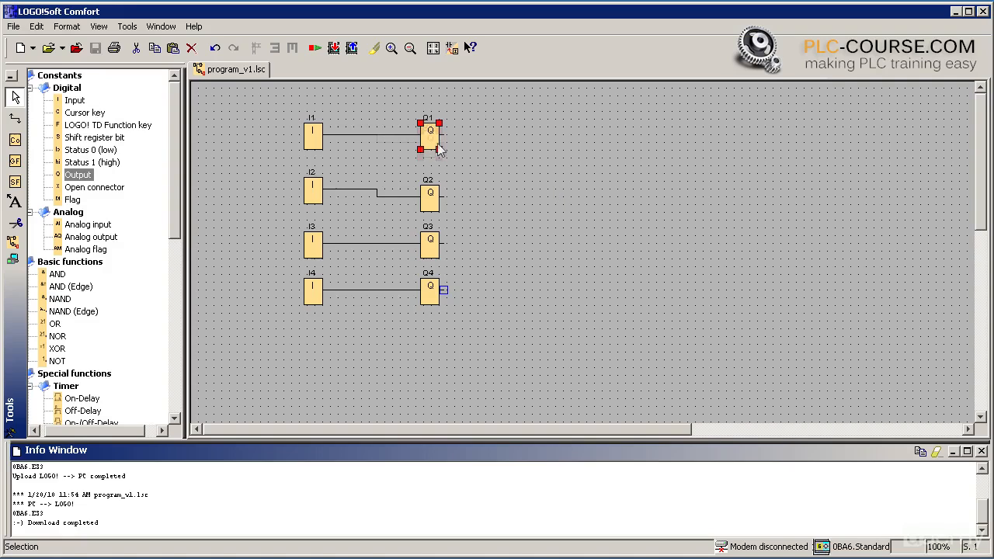